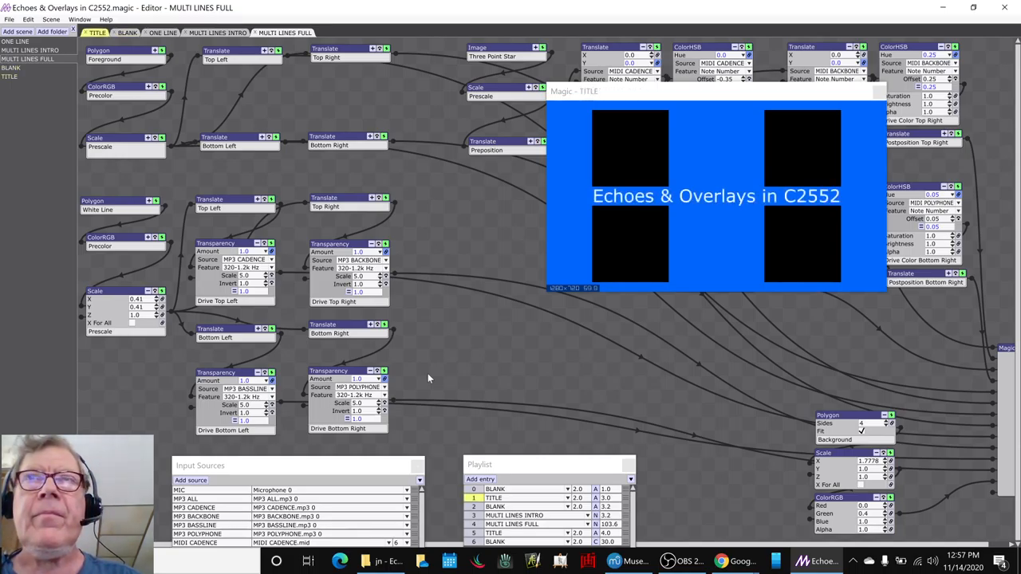
- Preview the BLANK, MULTI LINES INTRO and MULTI LINES FULL scenes in Magic Music Visuals
click(126, 32)
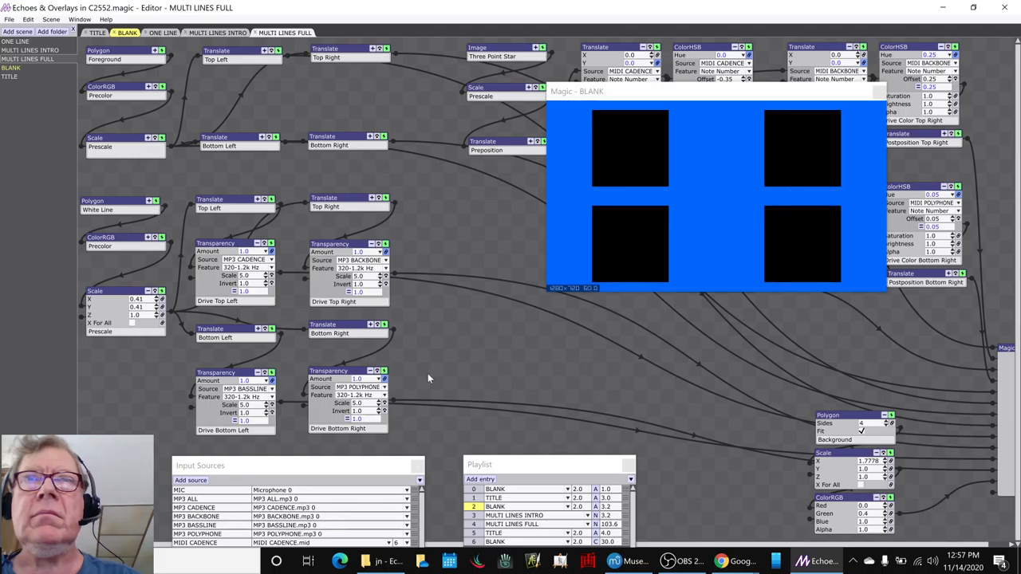
click(216, 33)
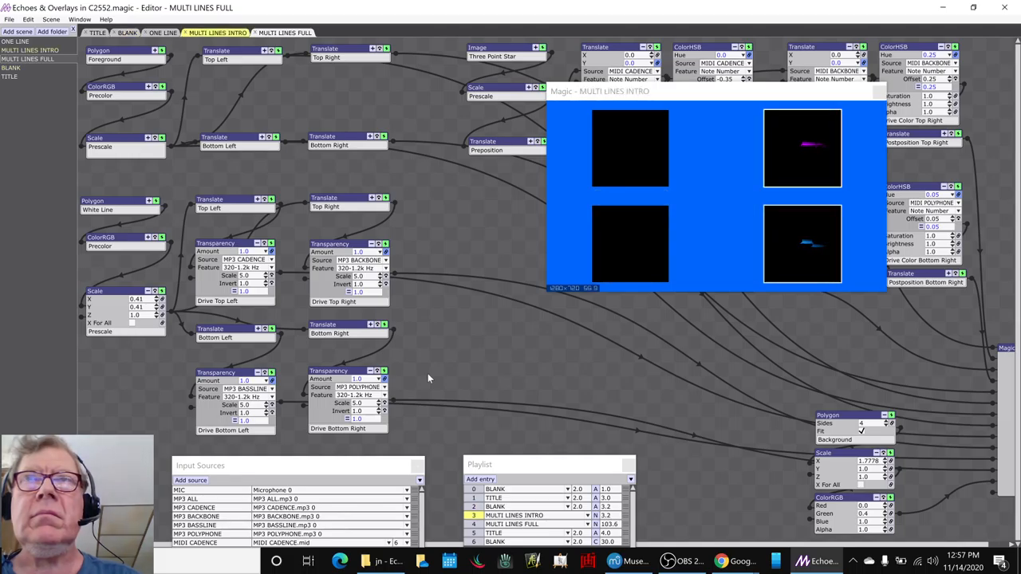
click(285, 33)
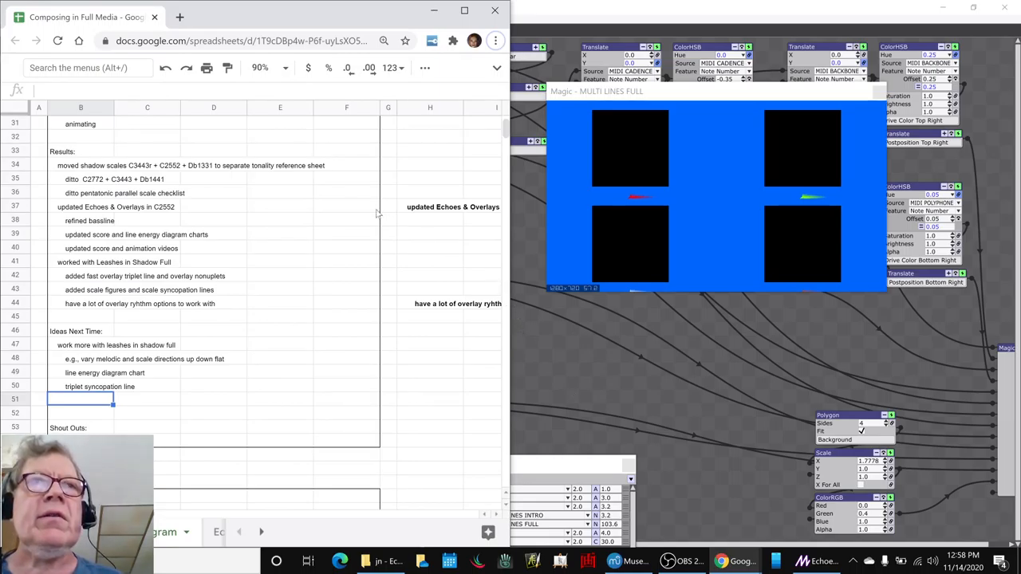
click(80, 207)
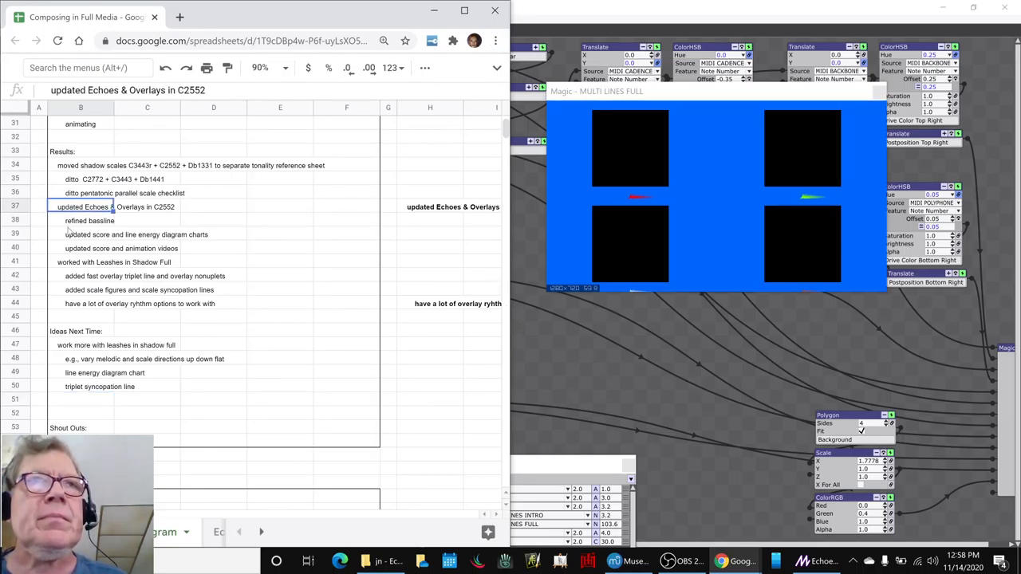
click(89, 220)
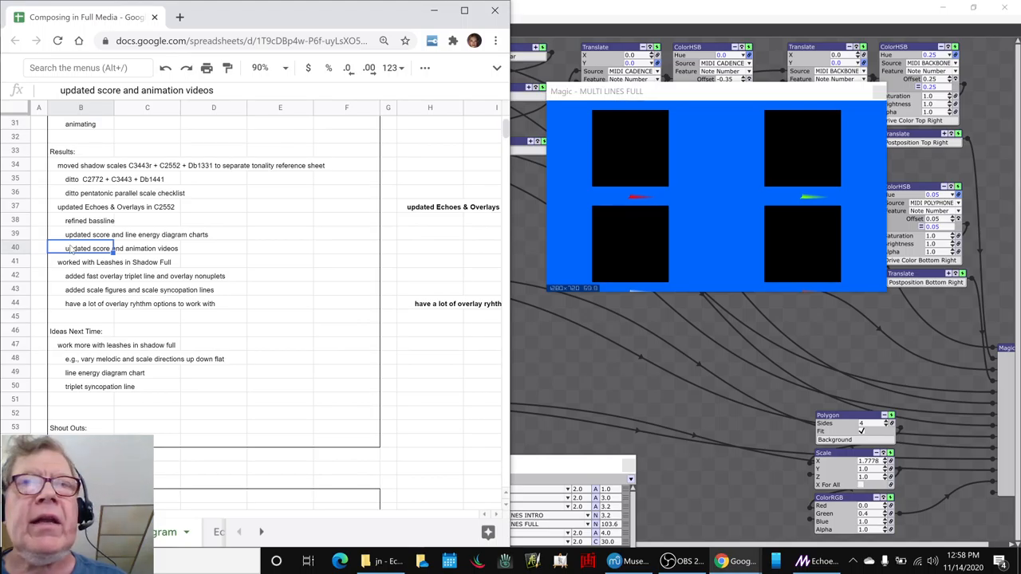
click(815, 561)
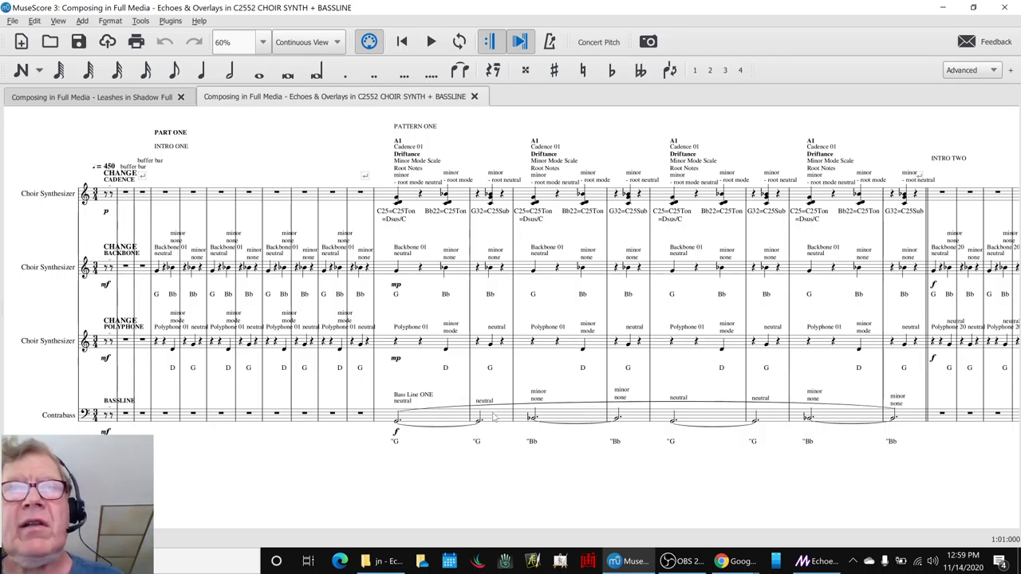
mouse_move(445, 421)
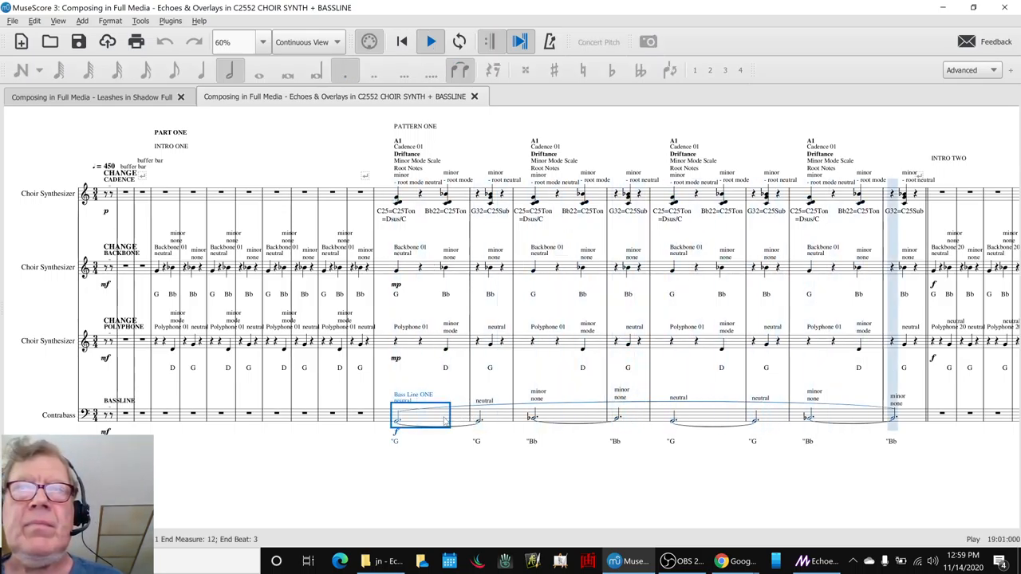
- Stop the Echoes & Overlays playback after it reaches Intro Five and Pattern Five
click(430, 41)
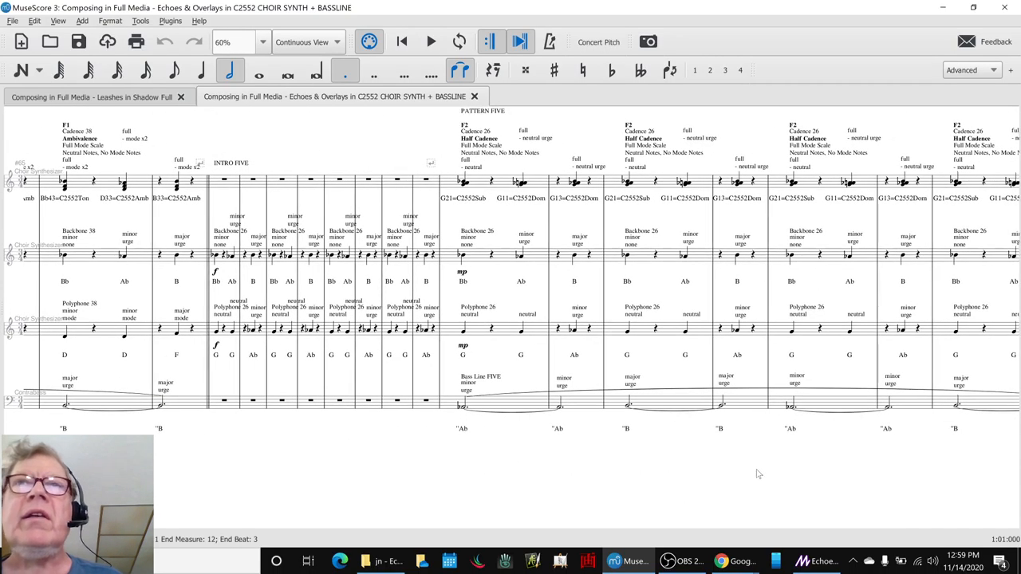
- Listen through Intro Eight and Pattern Eight, then stop and scroll on to Pattern Nine
scroll(right, 3)
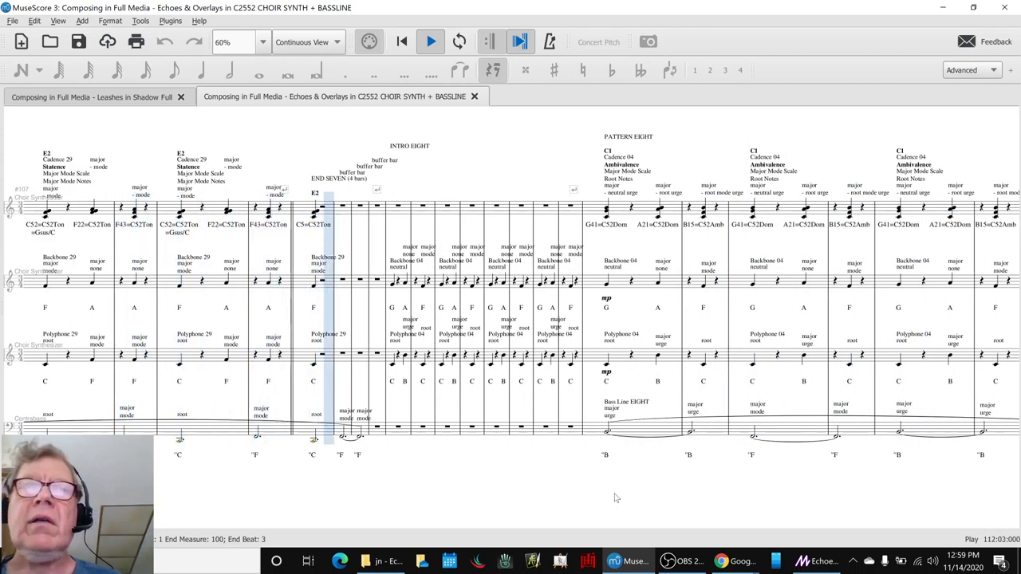
click(430, 42)
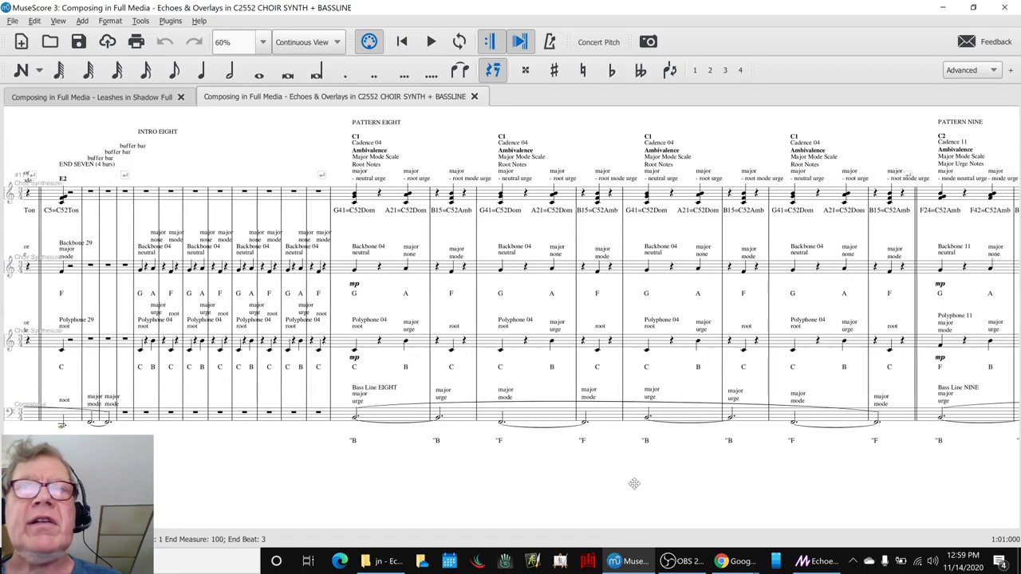
scroll(right, 3)
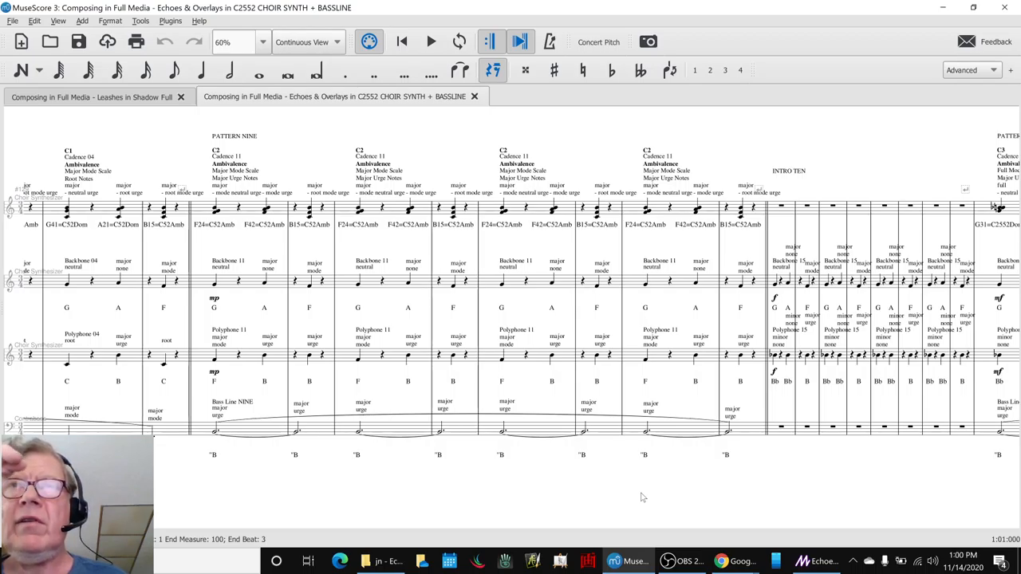
mouse_move(638, 503)
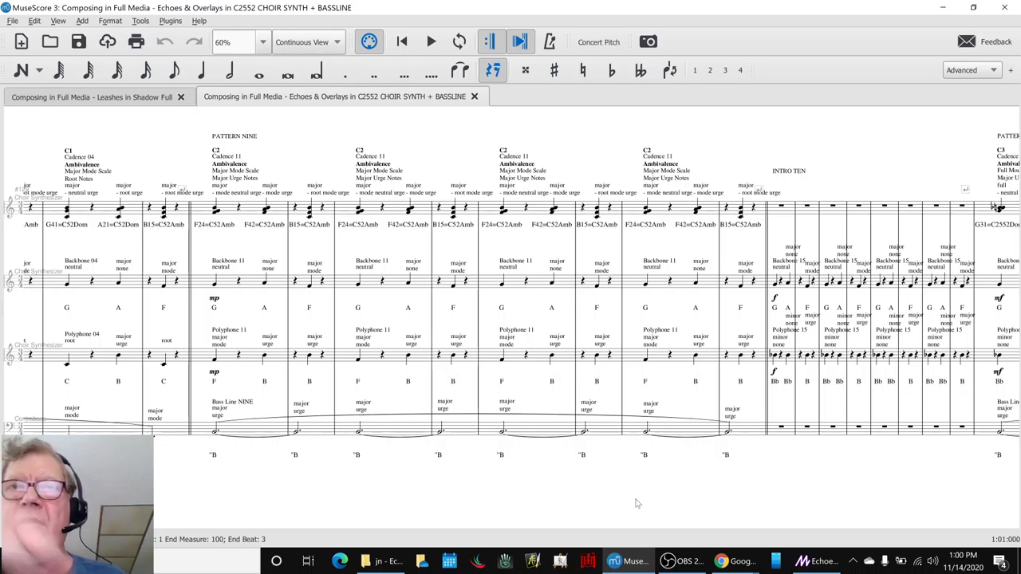
mouse_move(654, 491)
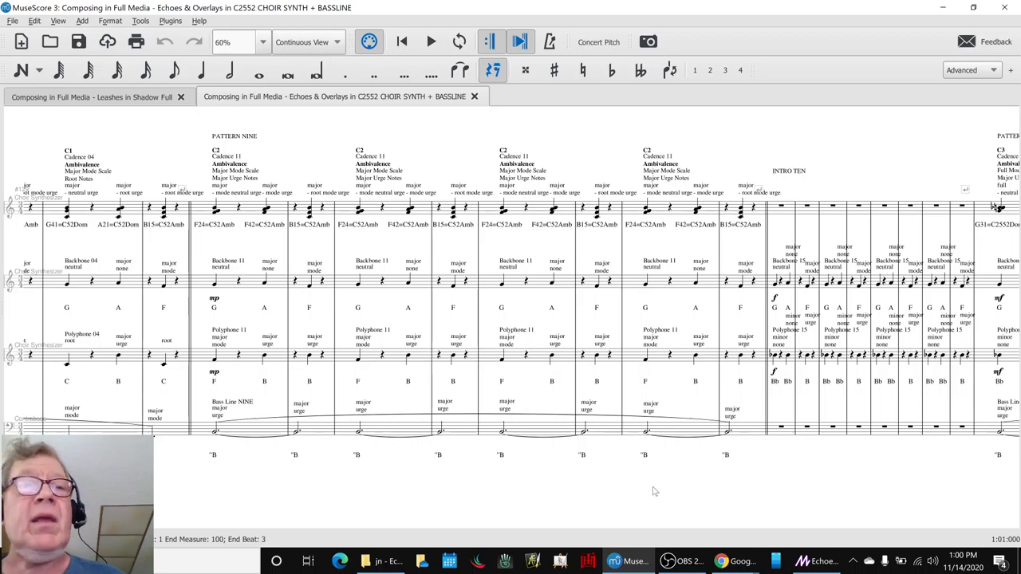
- Switch to Google Sheets to view the Echoes & Overlays energy chart
key(alt+tab)
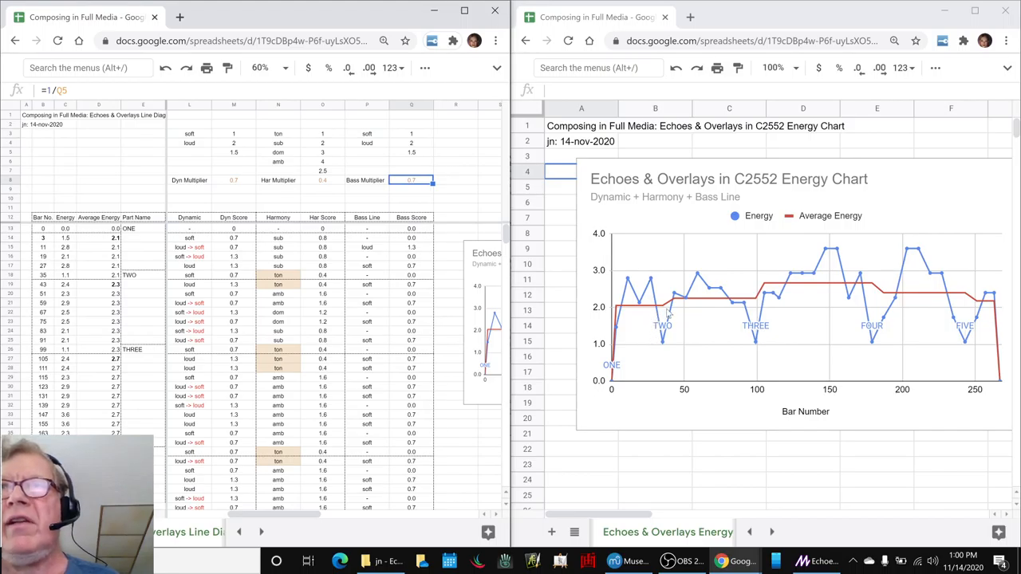
mouse_move(822, 419)
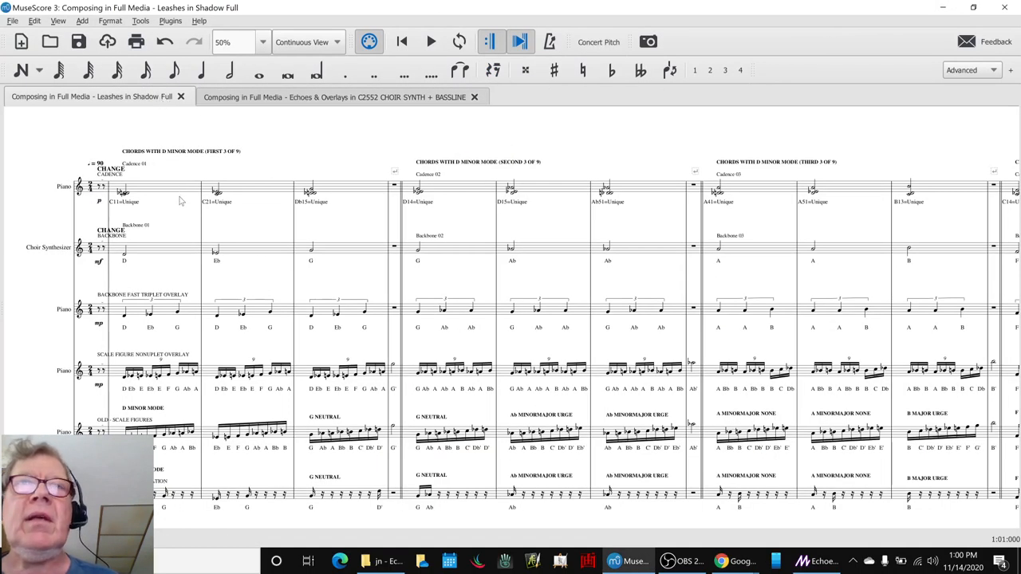
key(alt+tab)
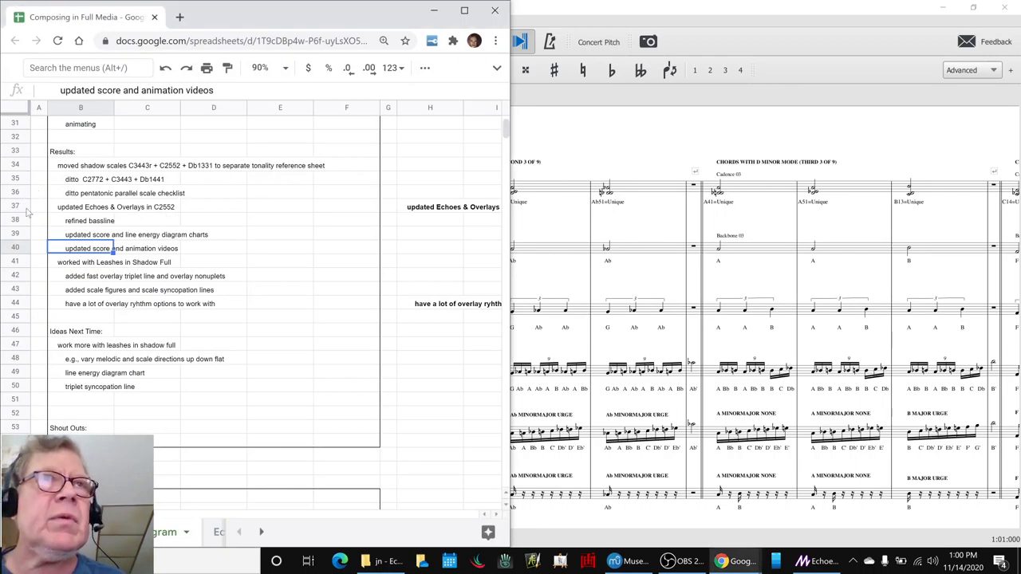
click(81, 262)
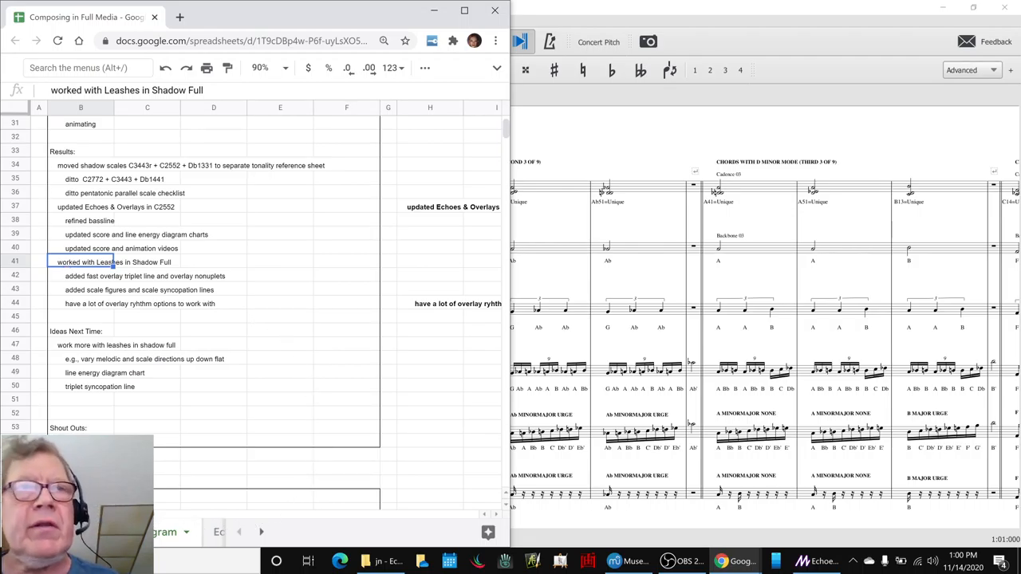
scroll(right, 3)
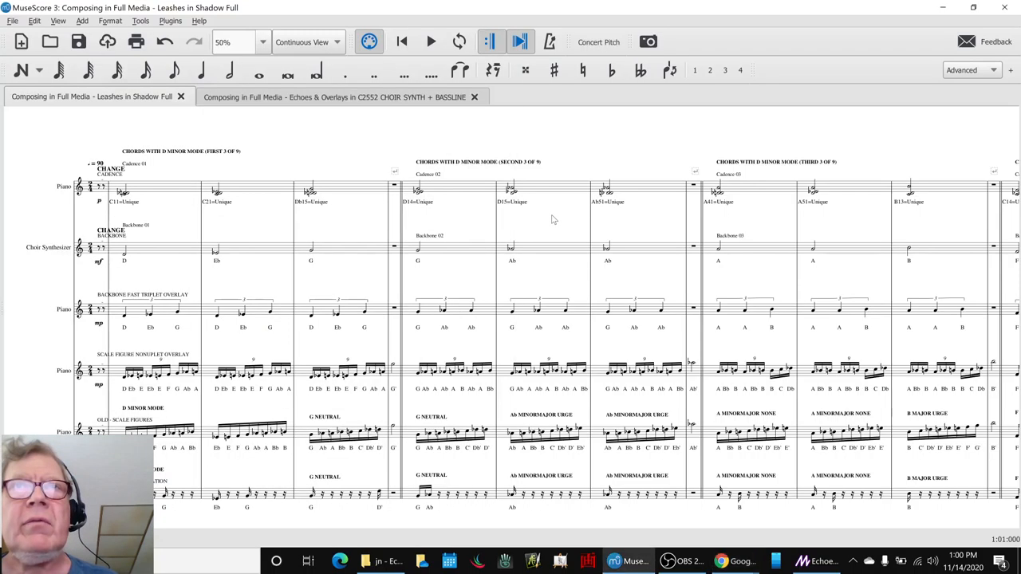
mouse_move(547, 224)
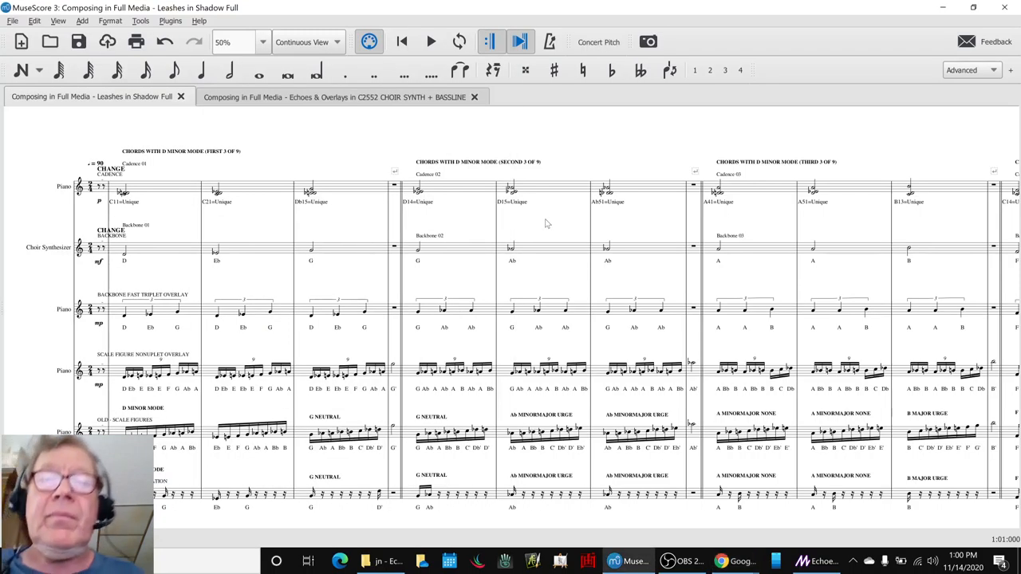
mouse_move(186, 258)
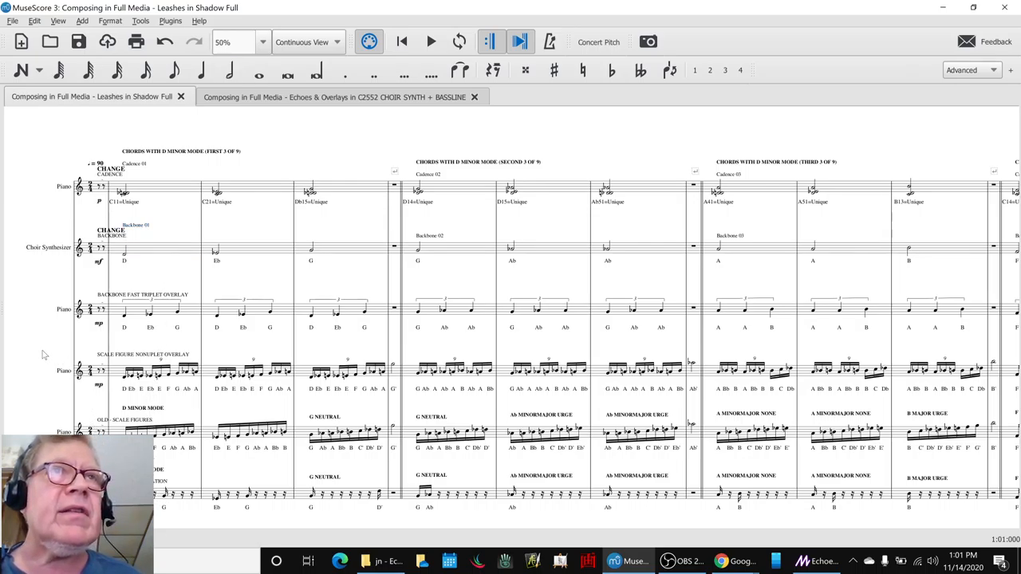
- Play and stop Leashes in Shadow Full repeatedly through cadences 07, 08 and 09
click(431, 41)
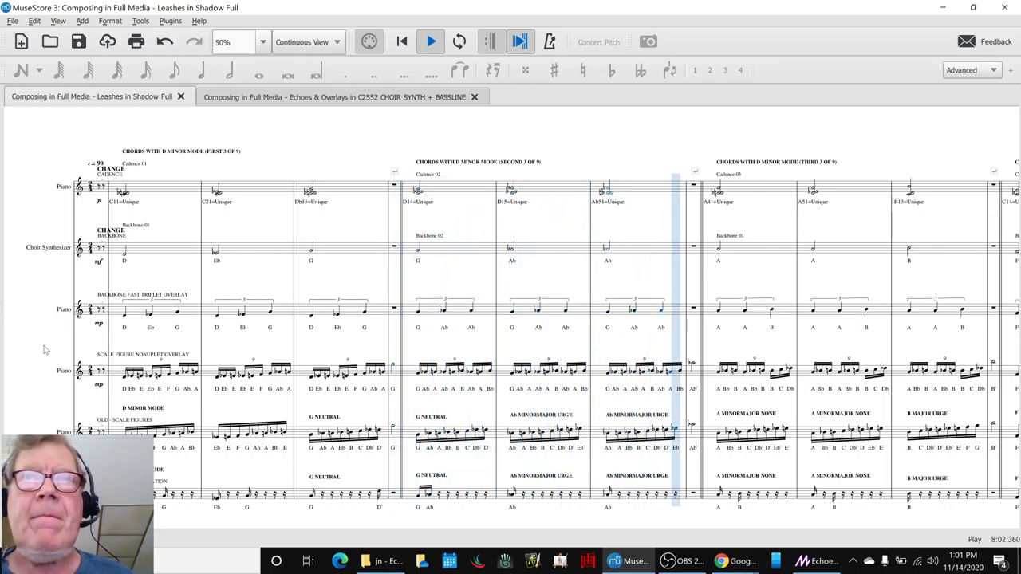
click(429, 41)
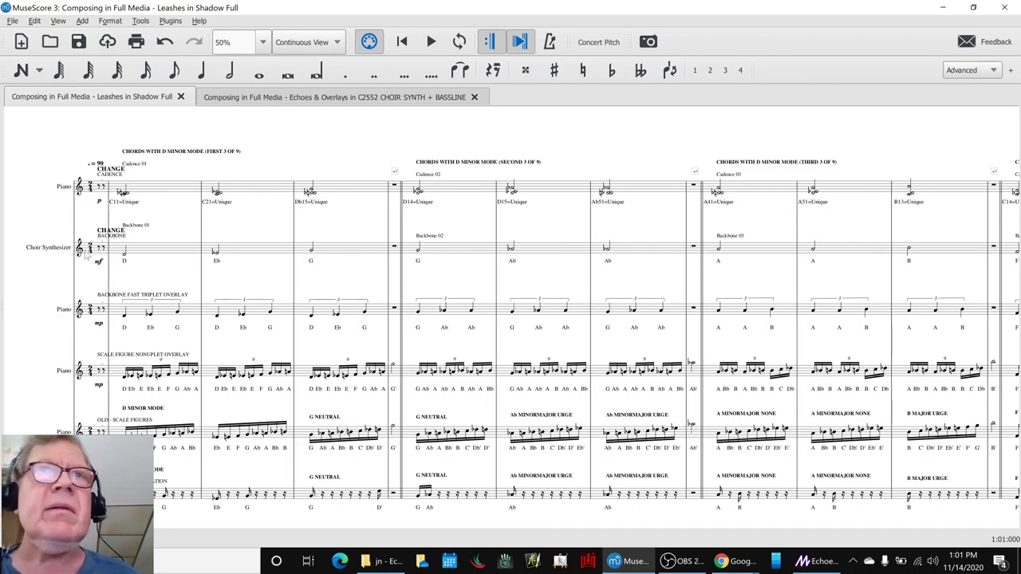
click(430, 41)
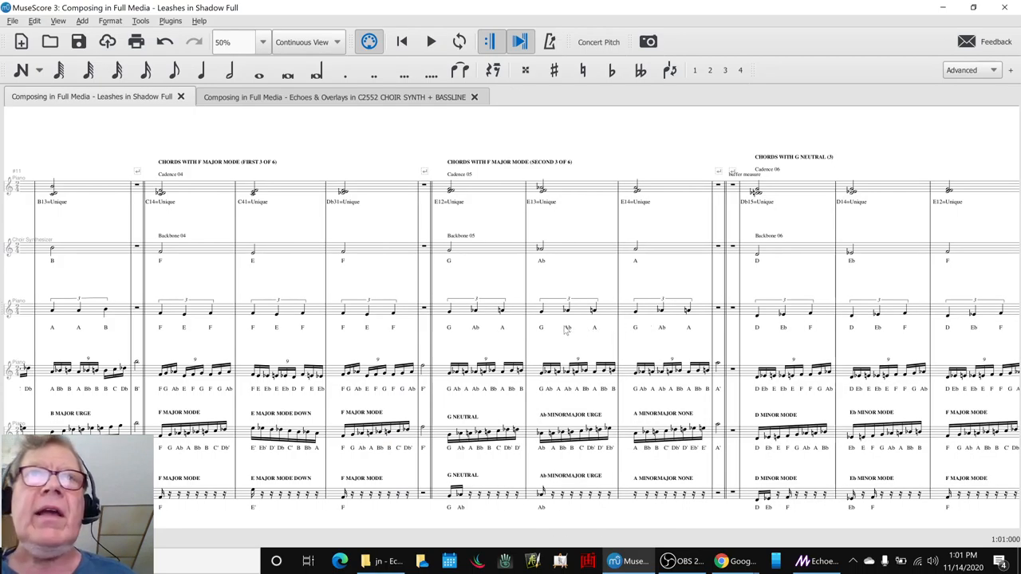
click(430, 41)
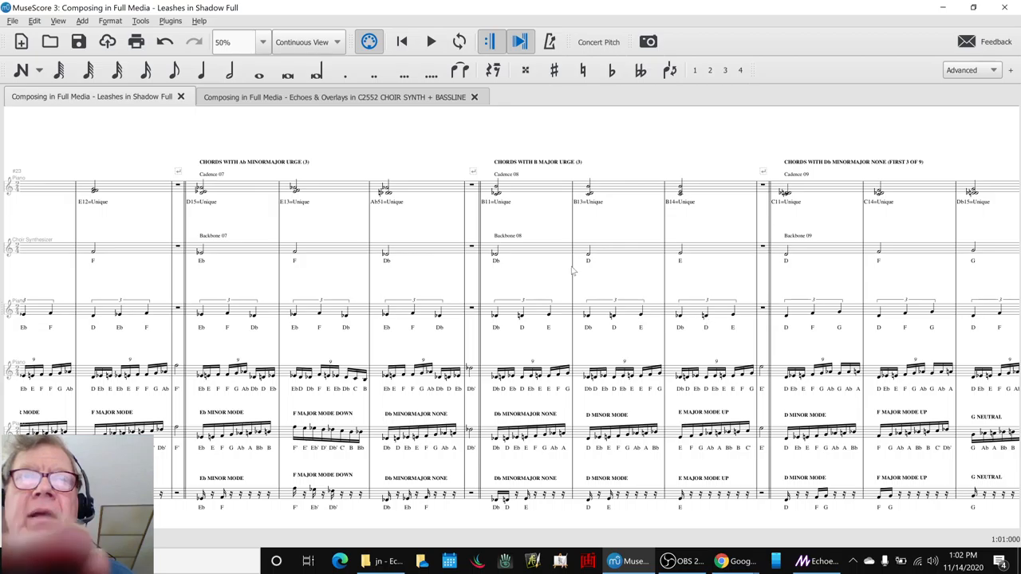
click(431, 41)
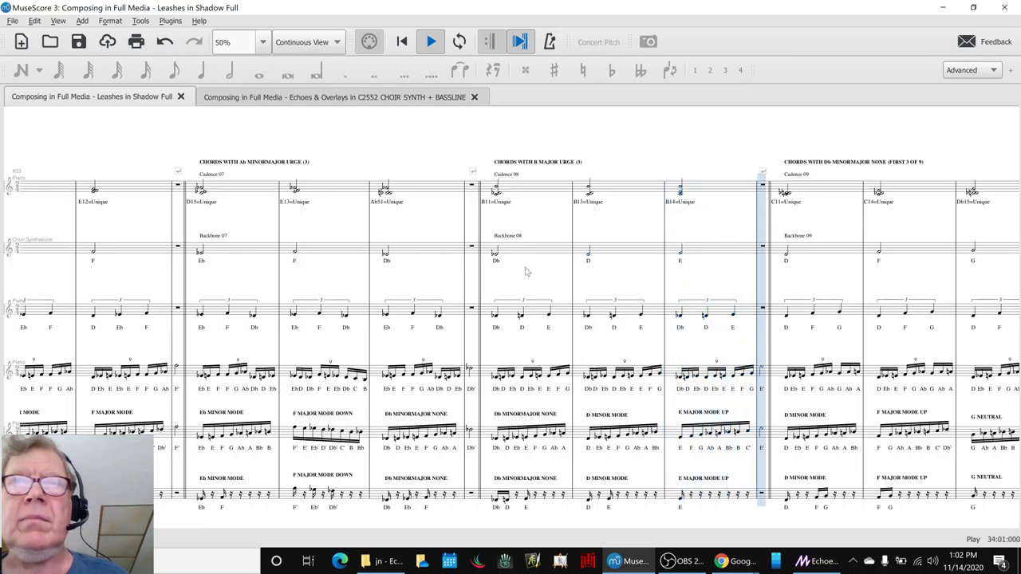
click(430, 41)
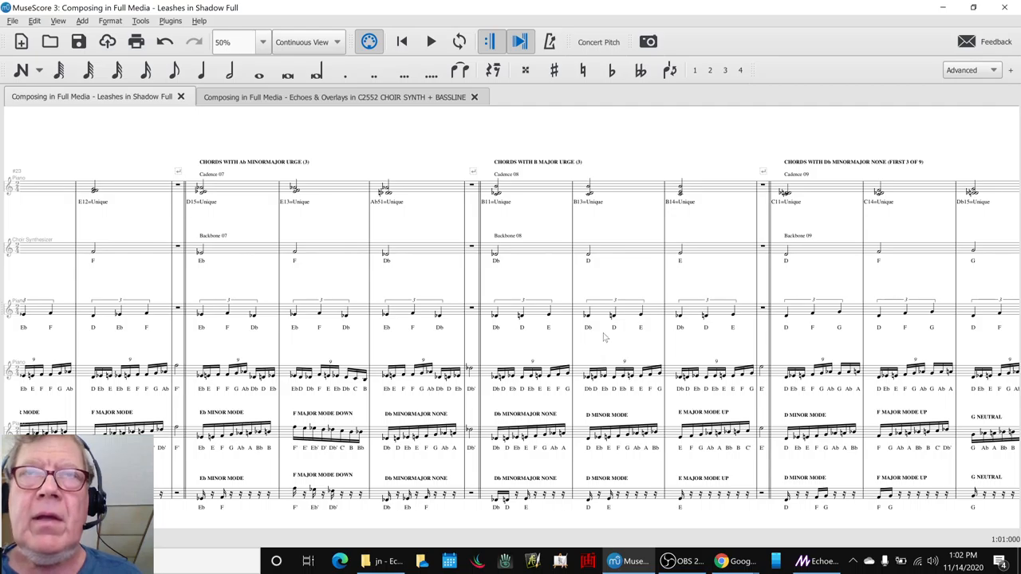
mouse_move(597, 363)
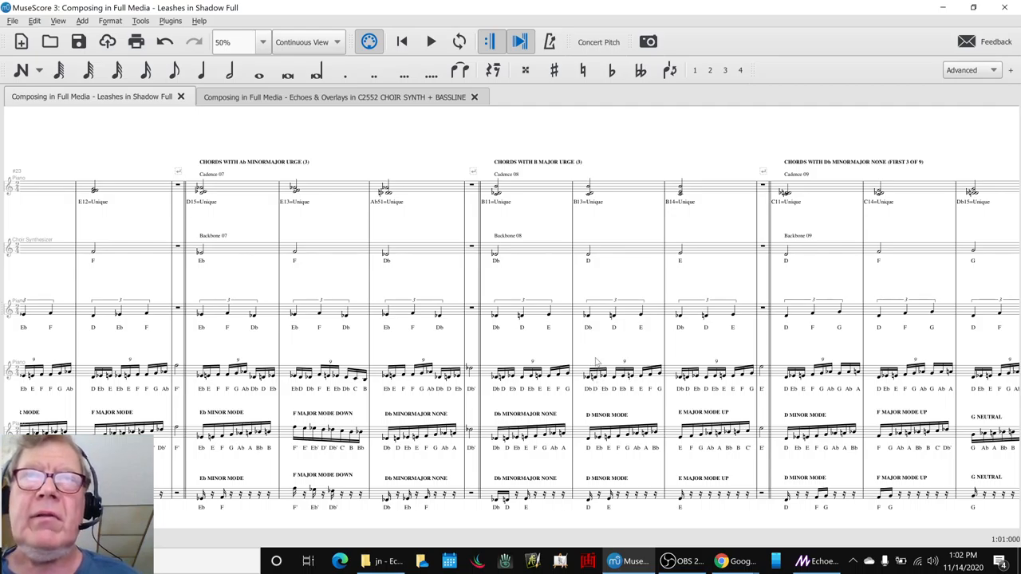
mouse_move(598, 356)
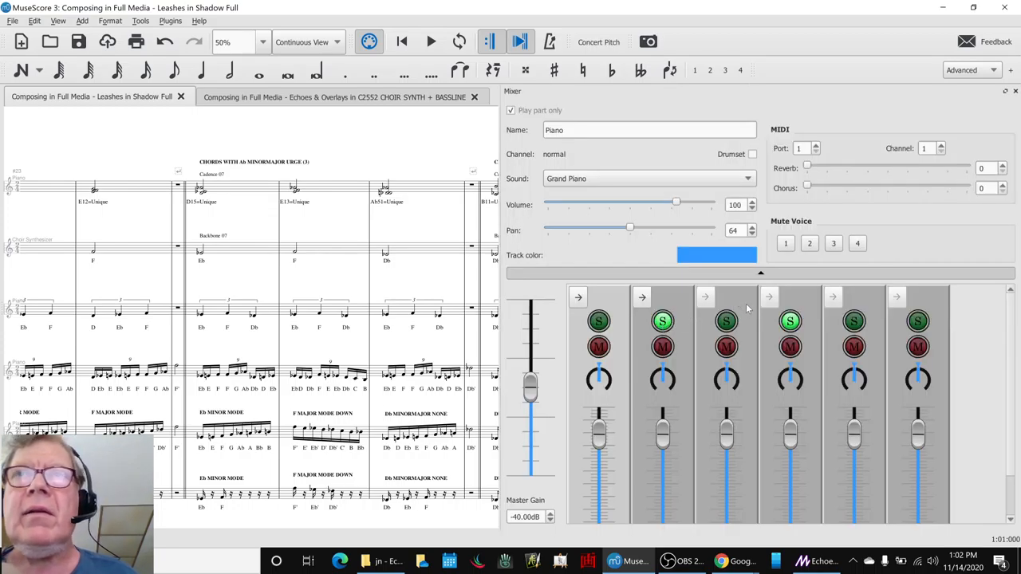
- Toggle a Mixer Solo button and audition cadences 10 to 12 into the Bb minor chords
click(790, 321)
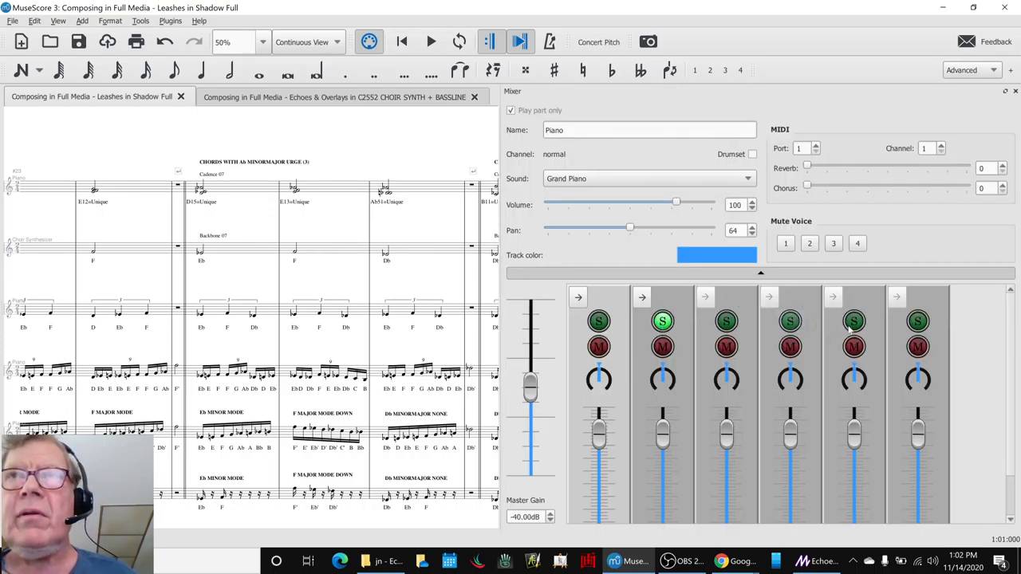
click(430, 42)
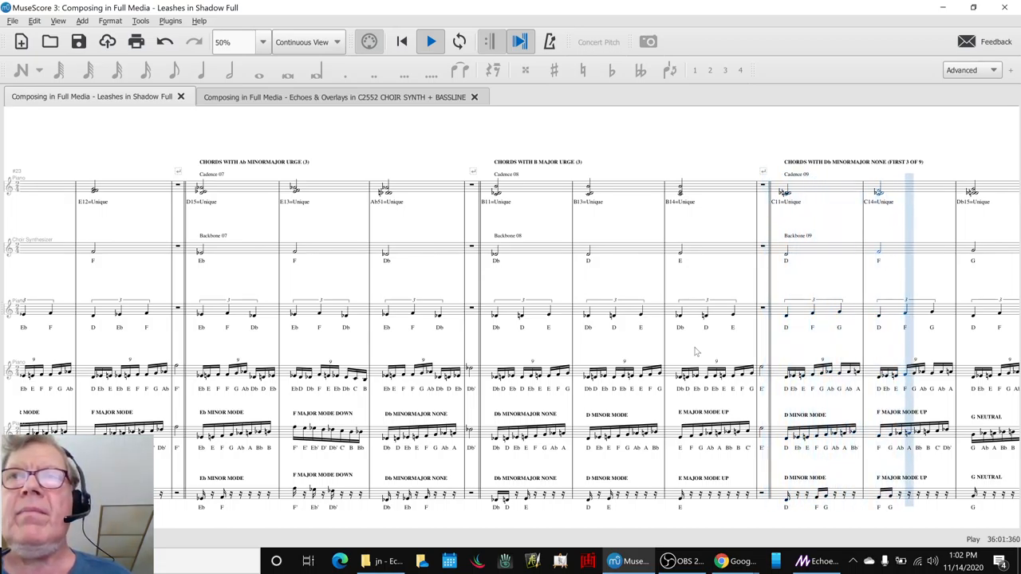
scroll(right, 3)
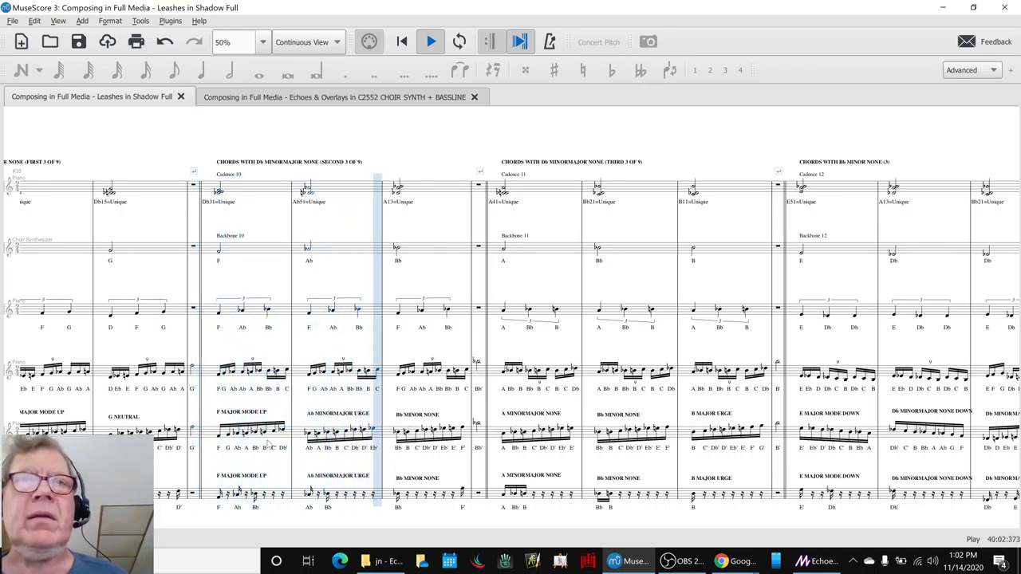
click(431, 42)
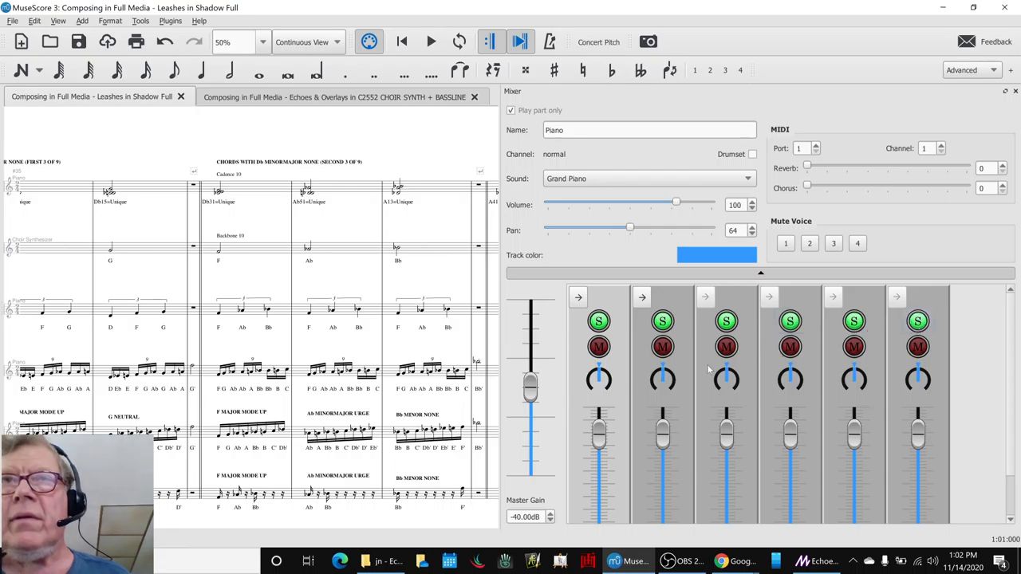
click(431, 42)
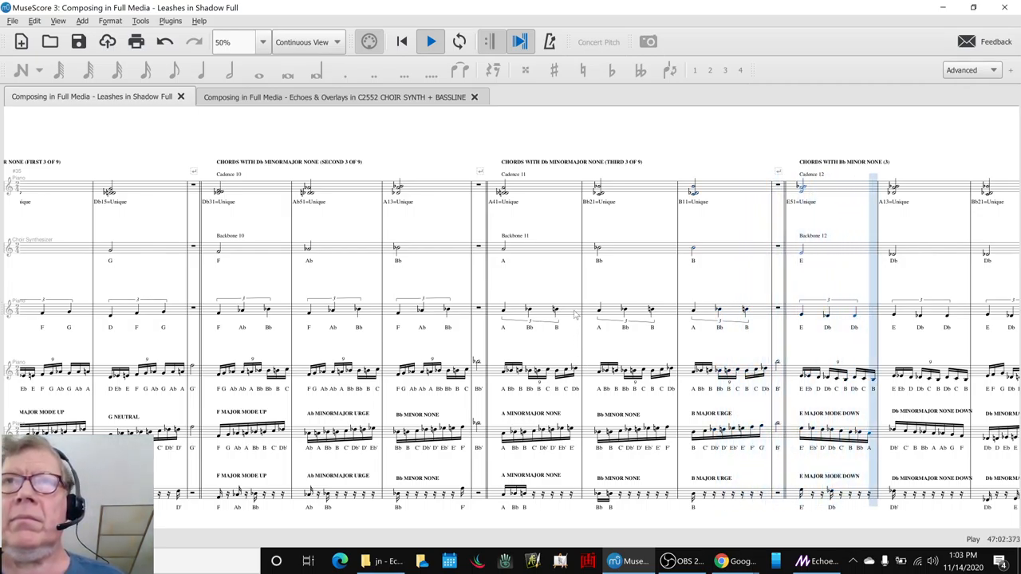
scroll(right, 3)
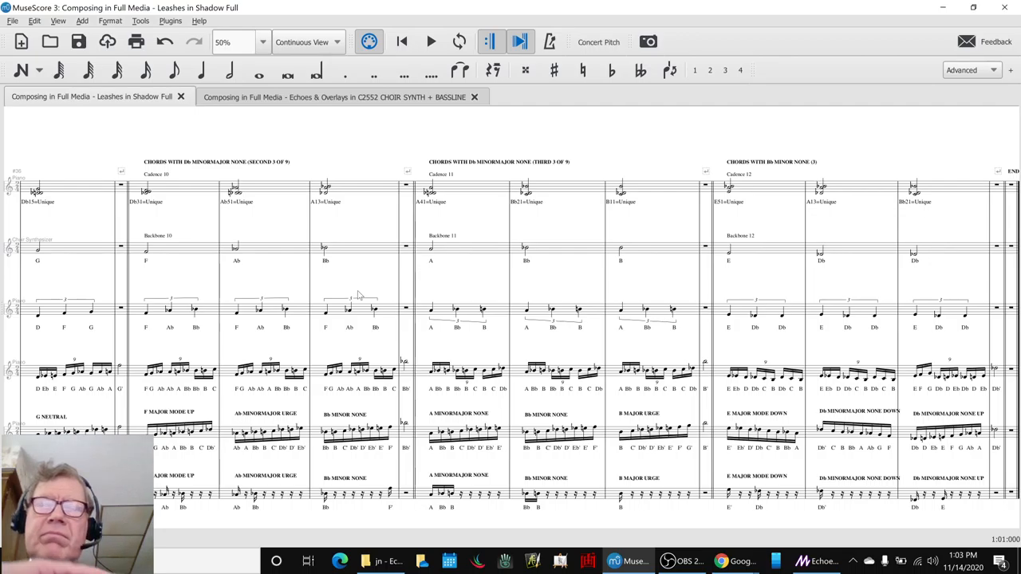
- In the session log, select the development and depth reflection lines in rows 15–16
key(alt+tab)
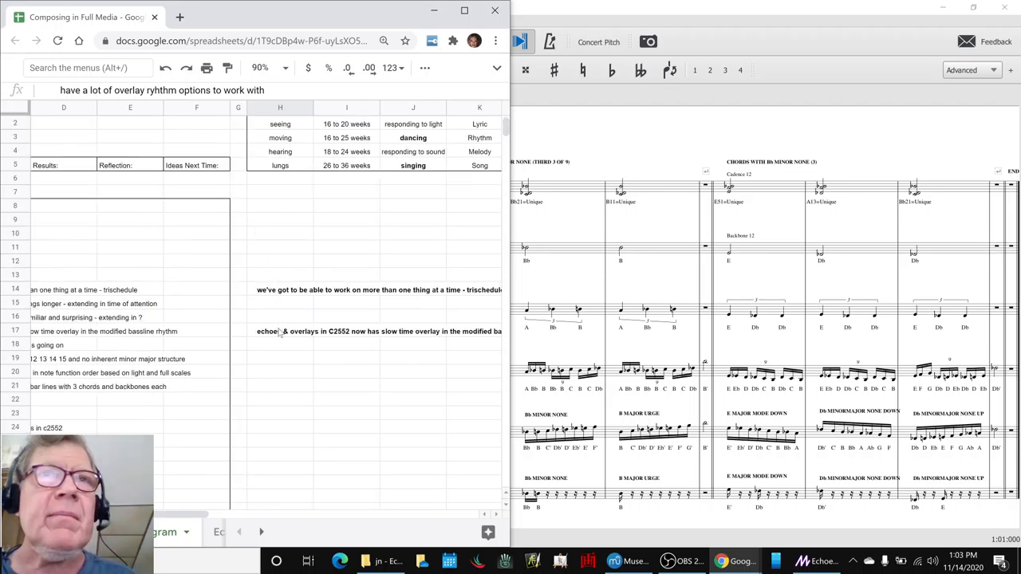
click(237, 332)
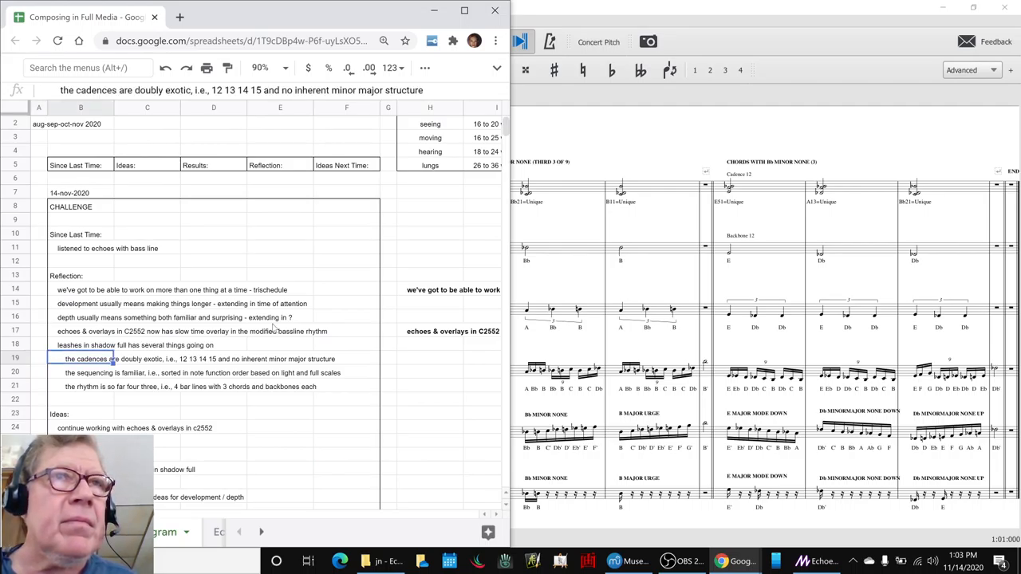
click(88, 304)
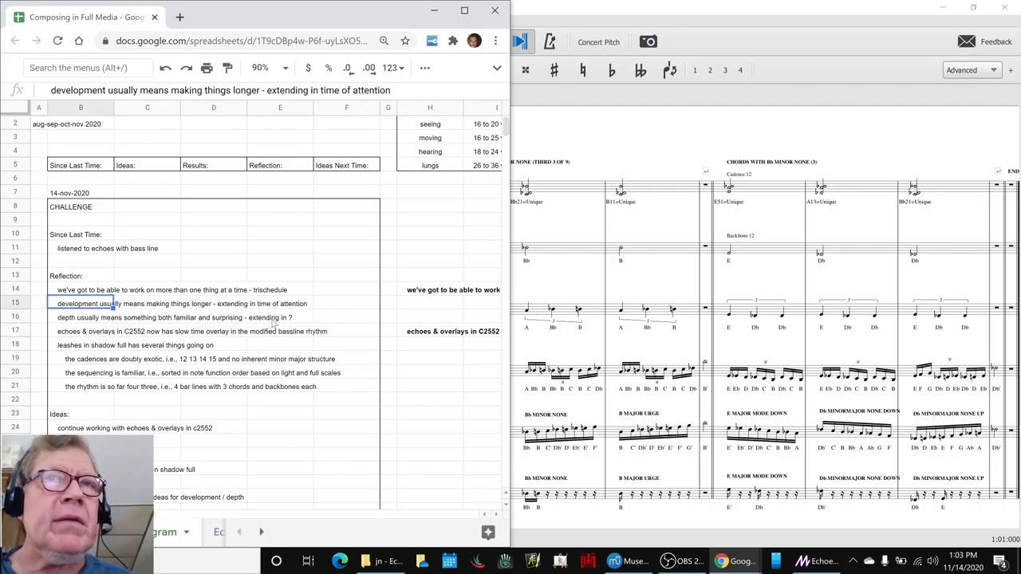
drag(80, 304, 80, 317)
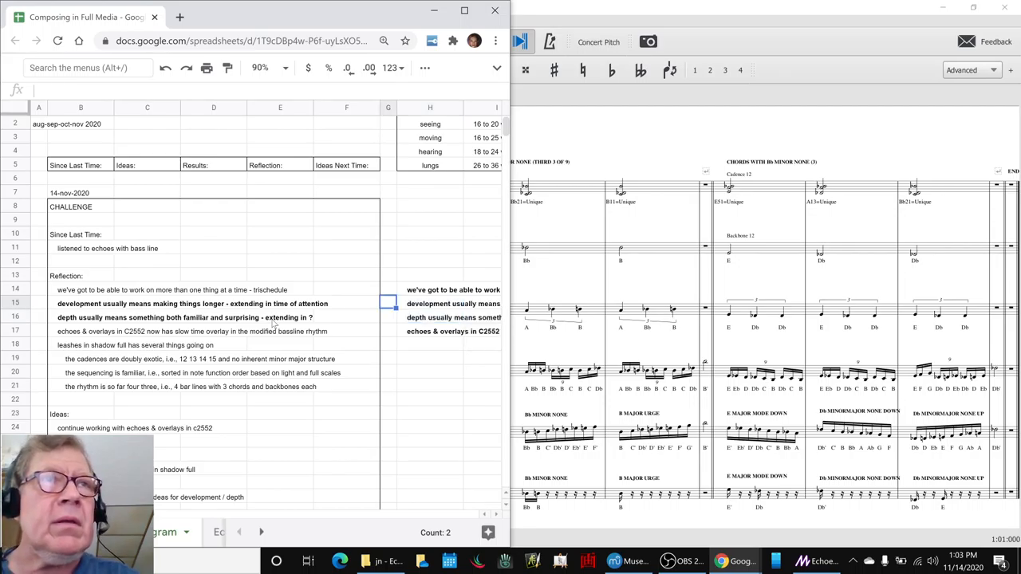
click(120, 318)
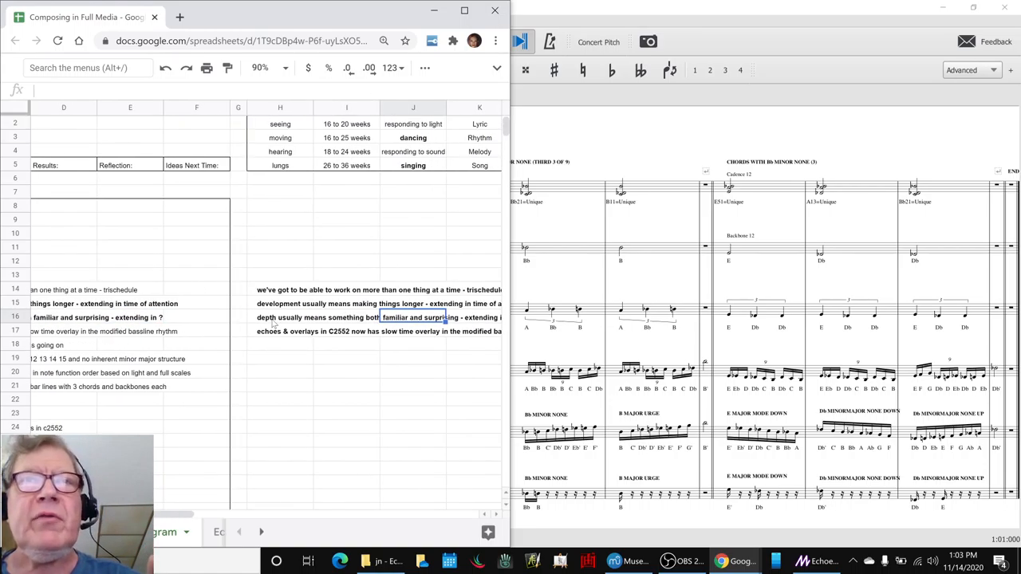
click(279, 318)
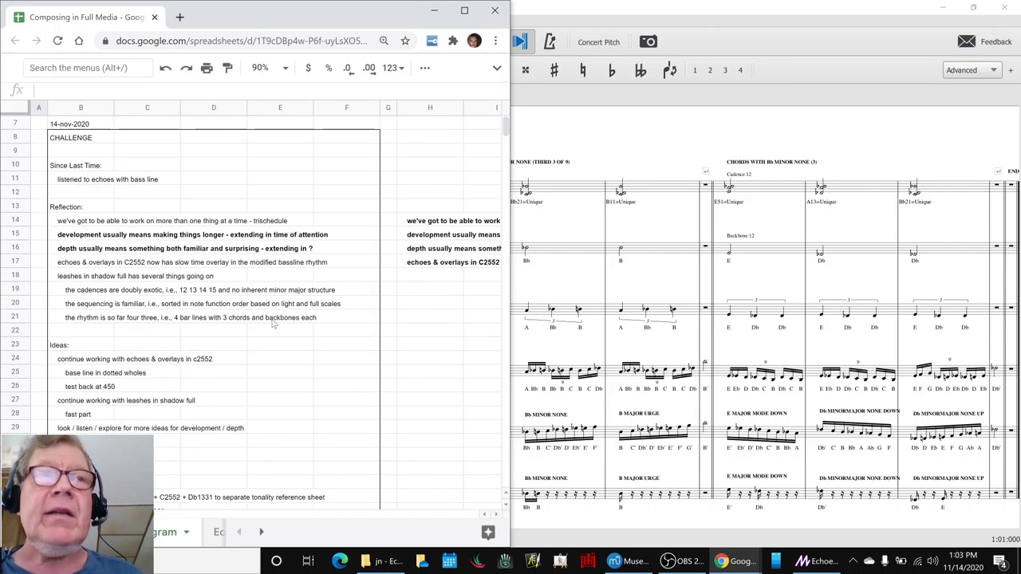
scroll(down, 3)
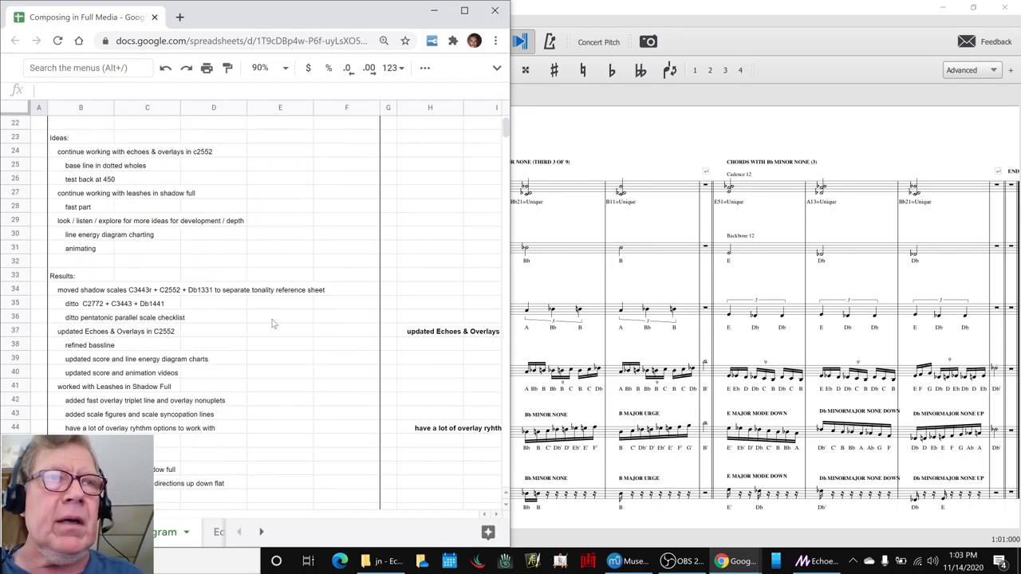
scroll(down, 3)
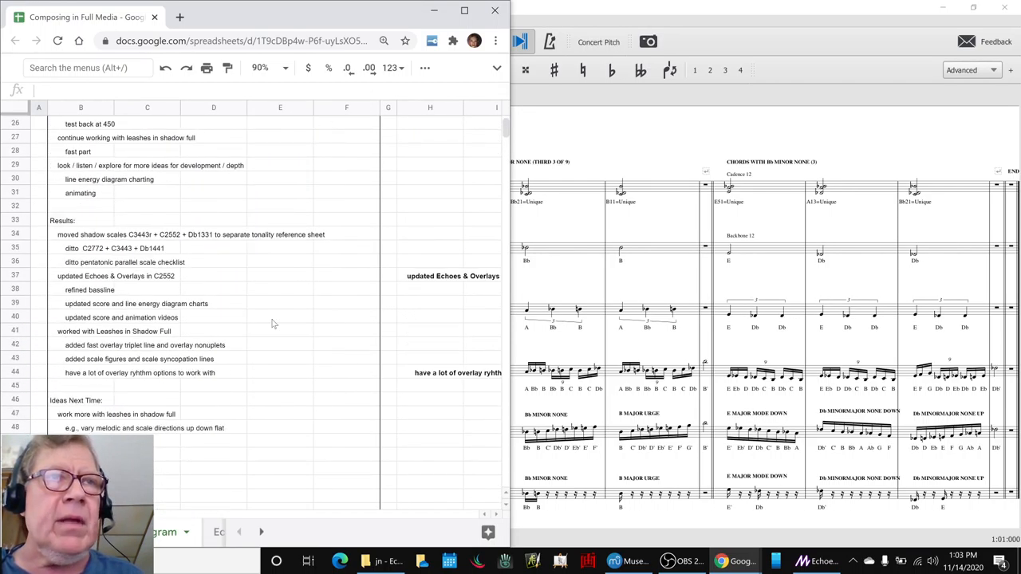
click(142, 429)
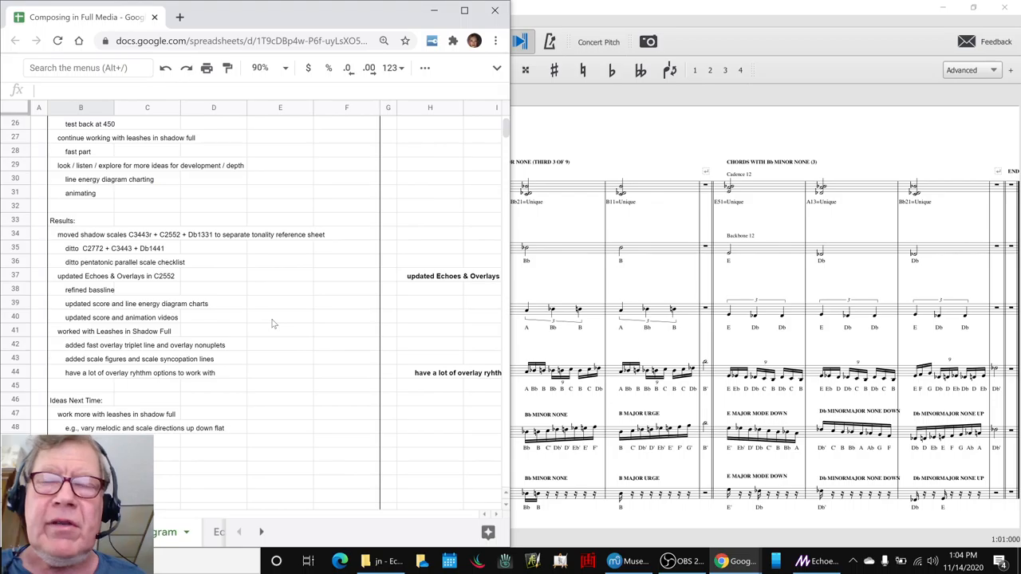
click(109, 178)
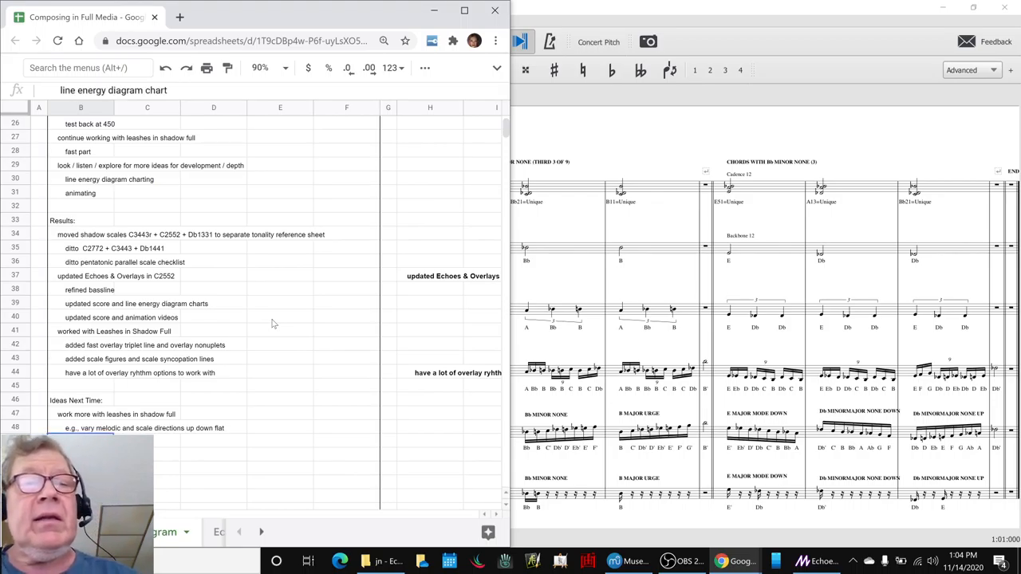